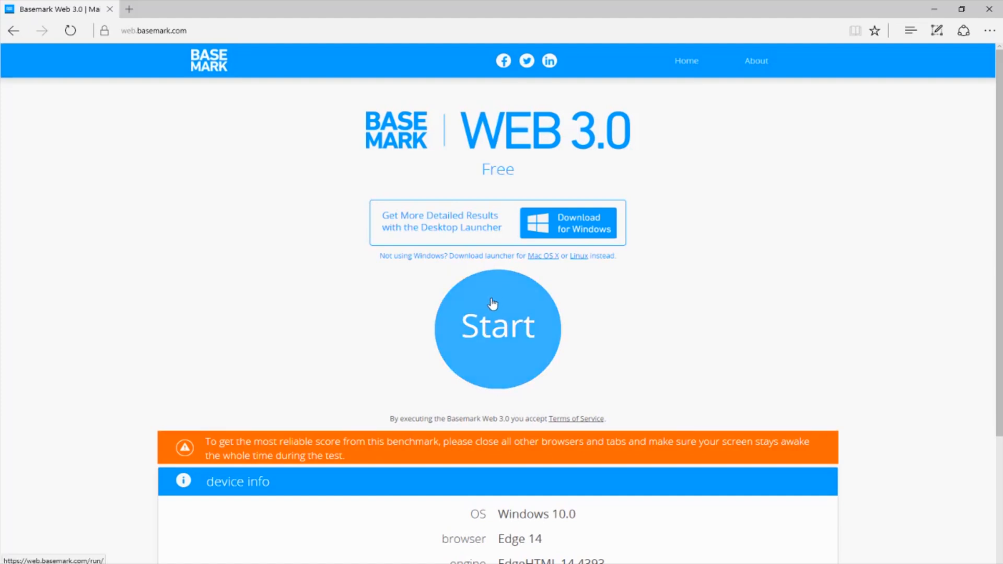
- Start the SilverBench stress test render, then switch to the Scratch CPU speed test tab
{"action": "left_click", "coordinate": [497, 328]}
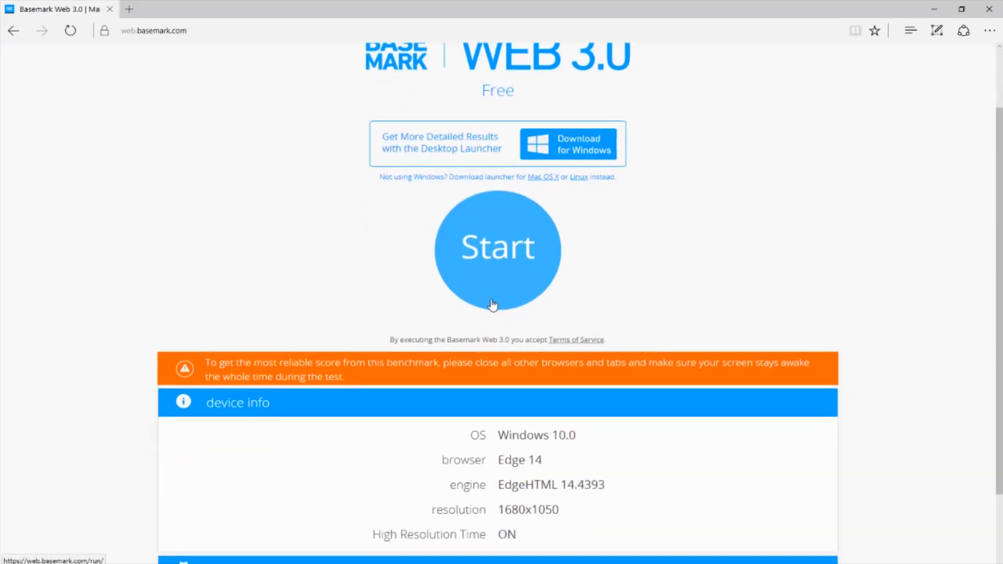
{"action": "left_click", "coordinate": [498, 249]}
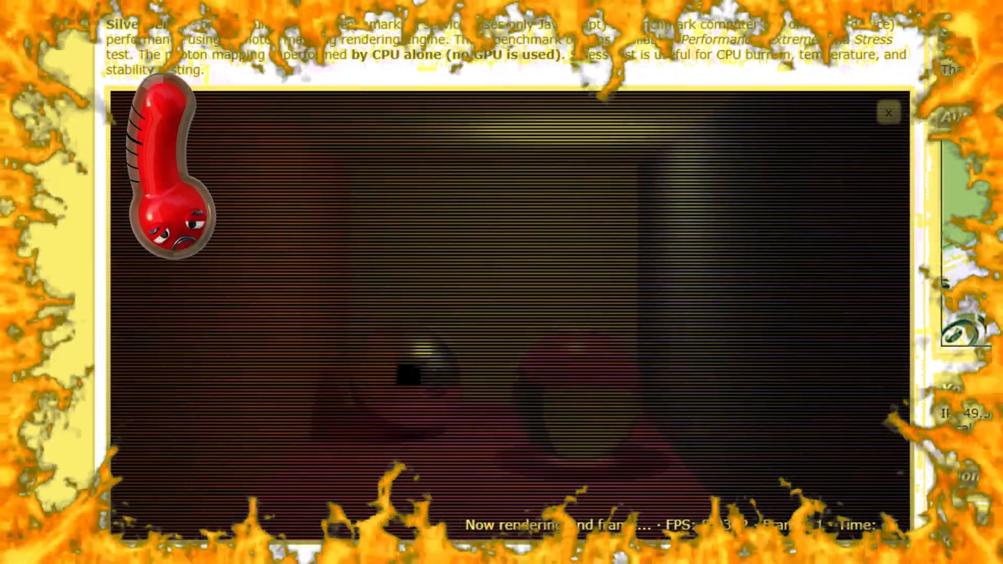
{"action": "left_click", "coordinate": [890, 112]}
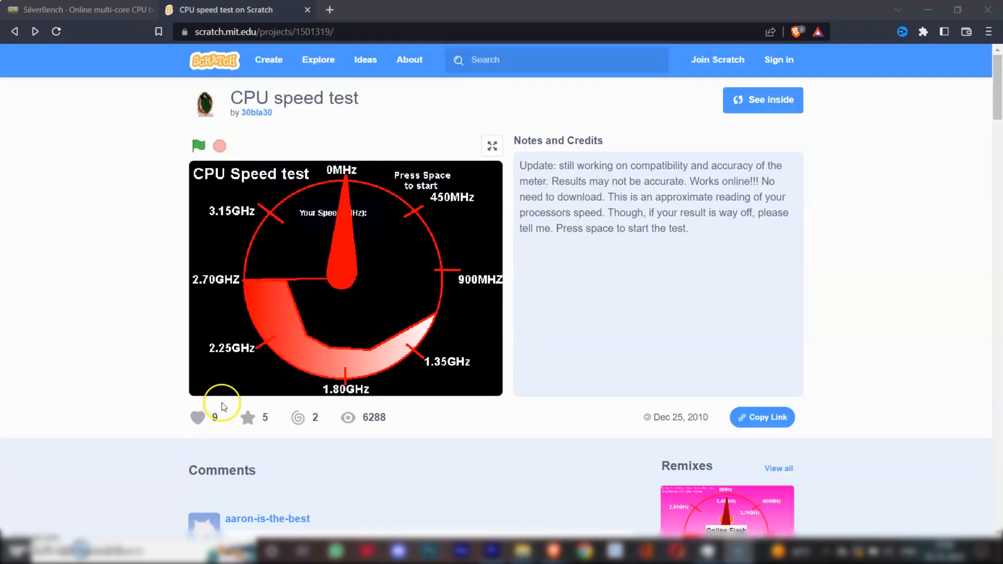
- Start the Scratch CPU speed test with the green flag so the gauge needle moves off 0MHz
{"action": "left_click", "coordinate": [199, 145]}
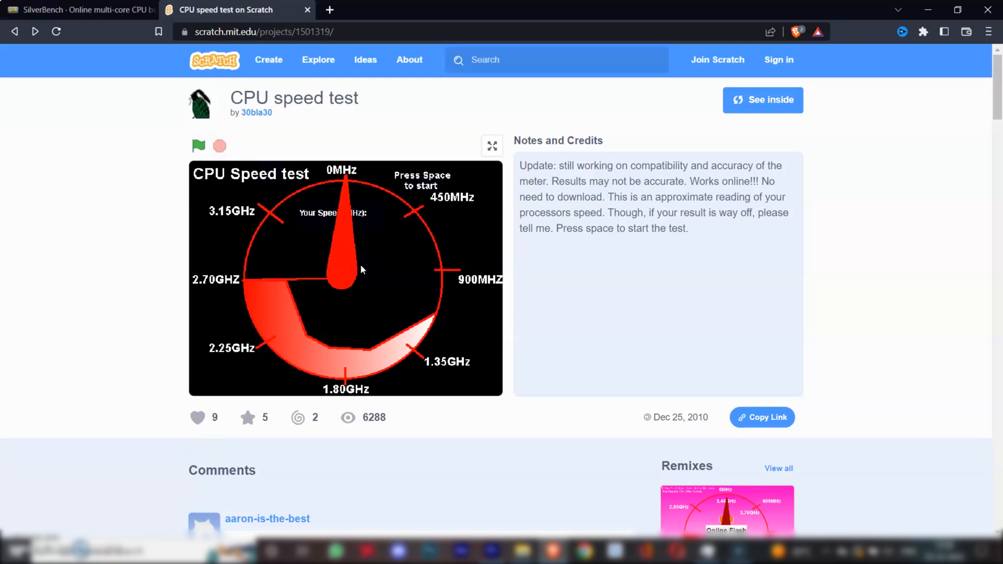
{"action": "left_click", "coordinate": [199, 145]}
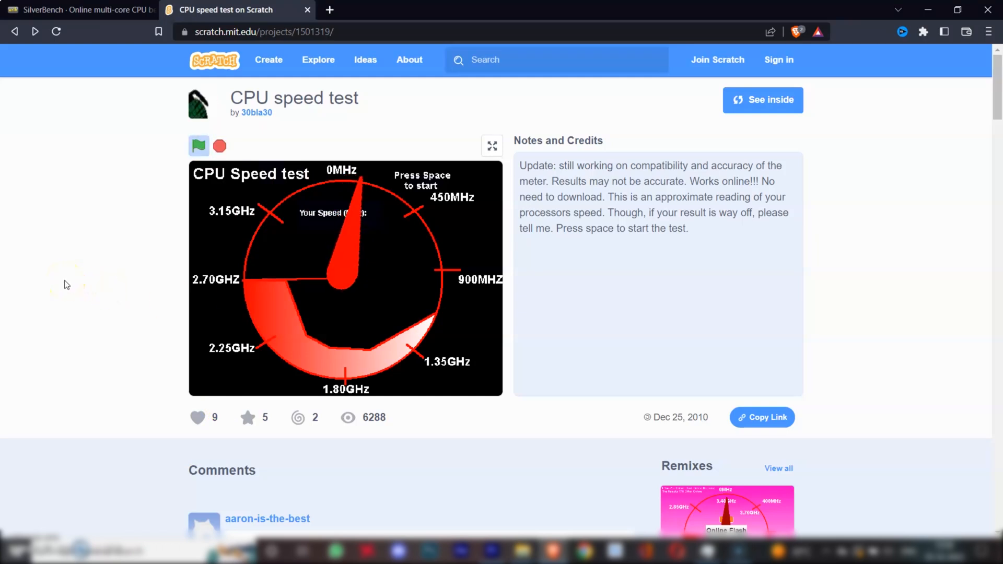